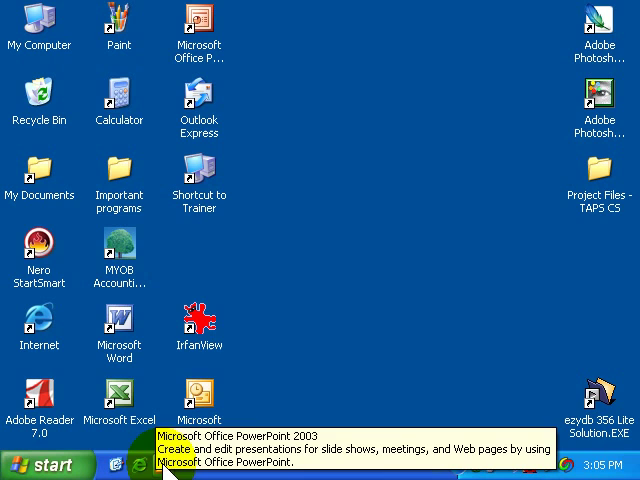
# Step: Launch PowerPoint 2003 from the Quick Launch shortcut to get a blank title slide
pyautogui.doubleClick(199, 22)
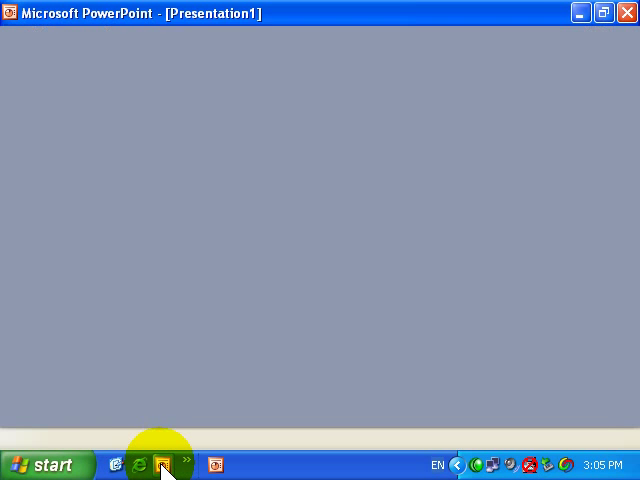
pyautogui.click(163, 462)
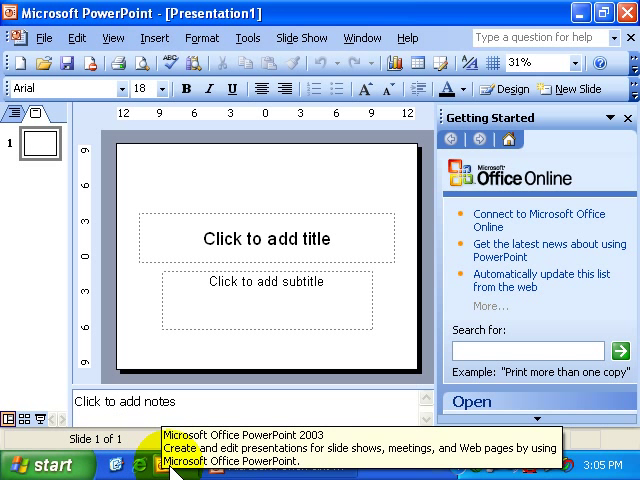
pyautogui.moveTo(57, 247)
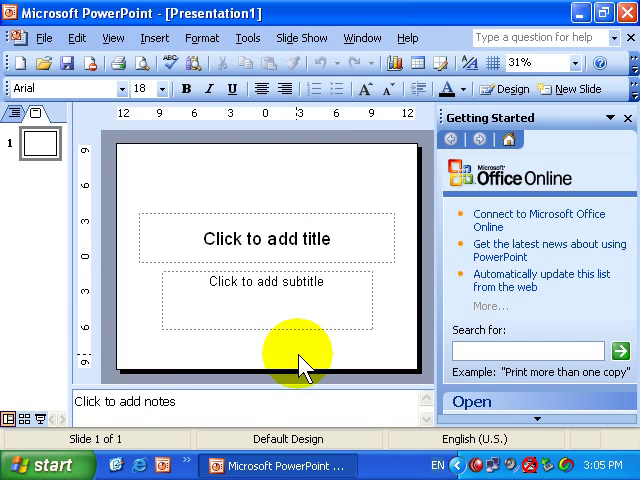
pyautogui.moveTo(150, 352)
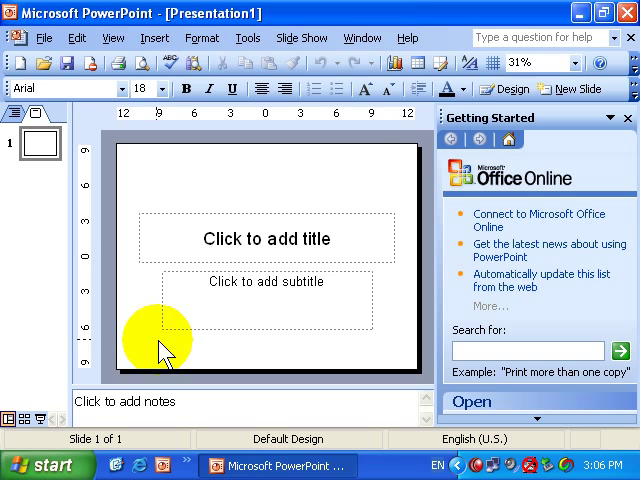
pyautogui.moveTo(513, 100)
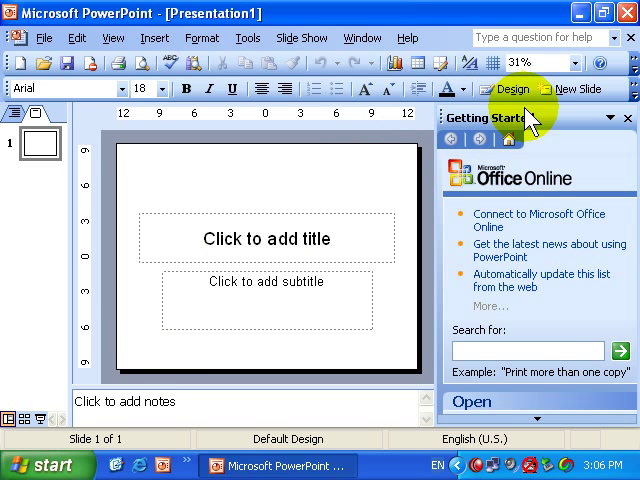
pyautogui.moveTo(558, 331)
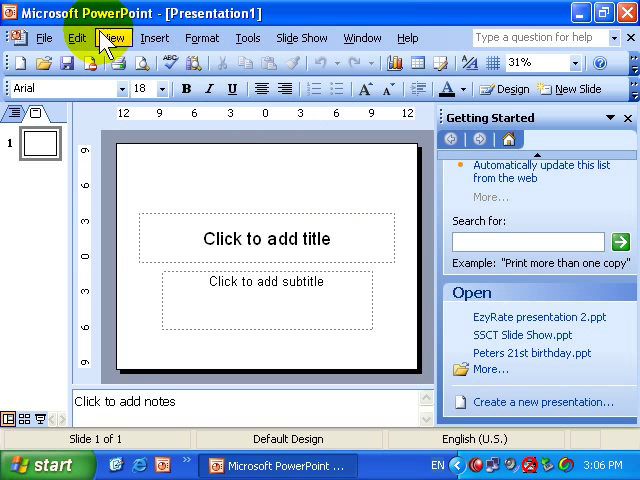
pyautogui.moveTo(45, 37)
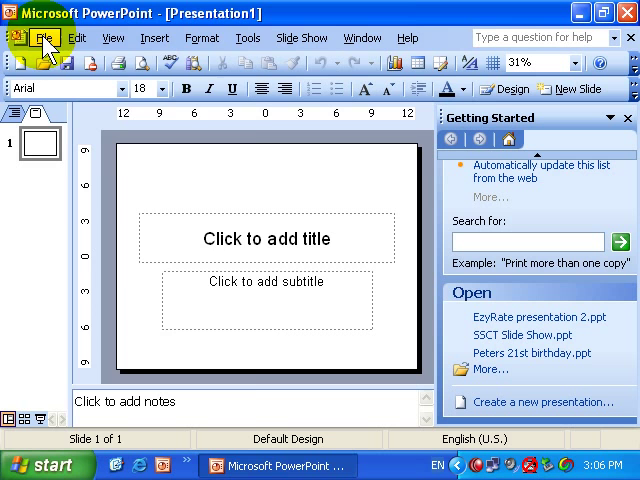
# Step: Open the File menu, reopening it to show its commands and recent presentations
pyautogui.click(51, 36)
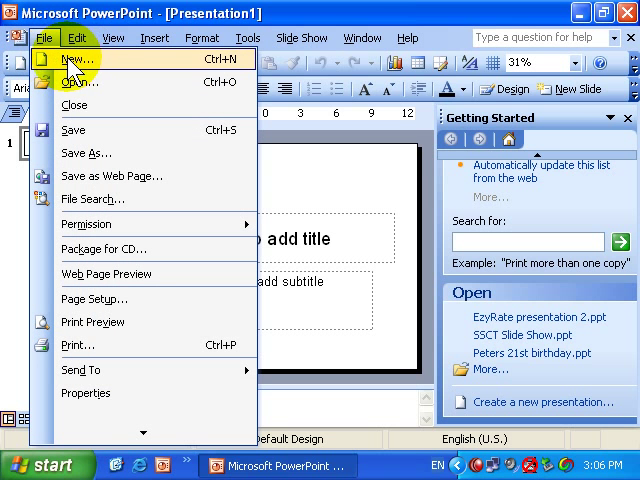
pyautogui.moveTo(73, 64)
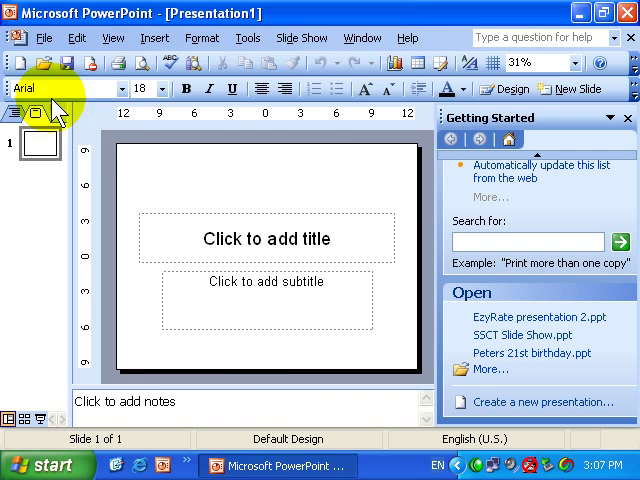
pyautogui.moveTo(163, 295)
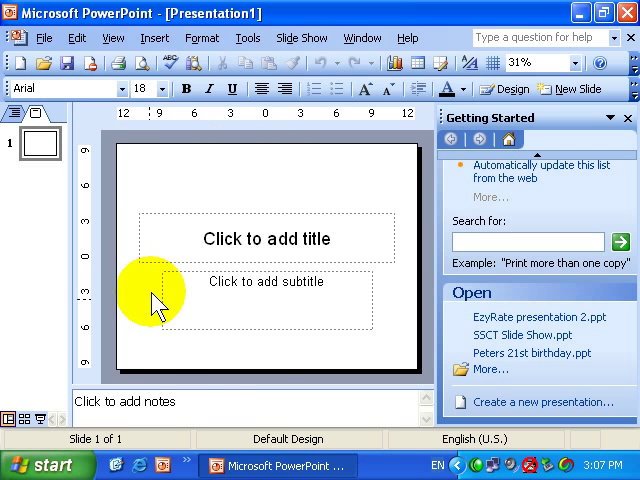
pyautogui.moveTo(305, 190)
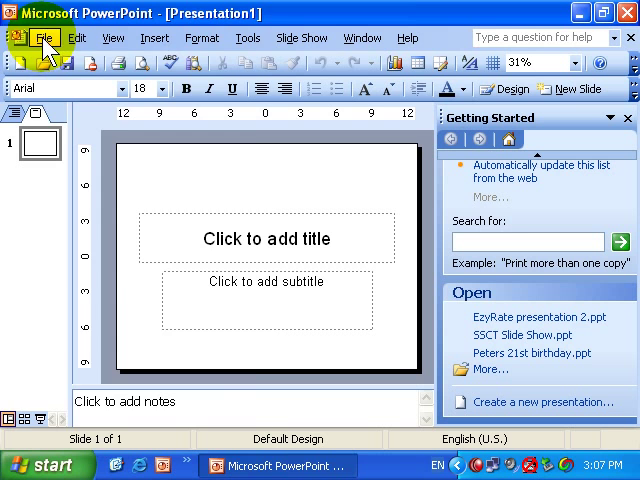
pyautogui.click(41, 36)
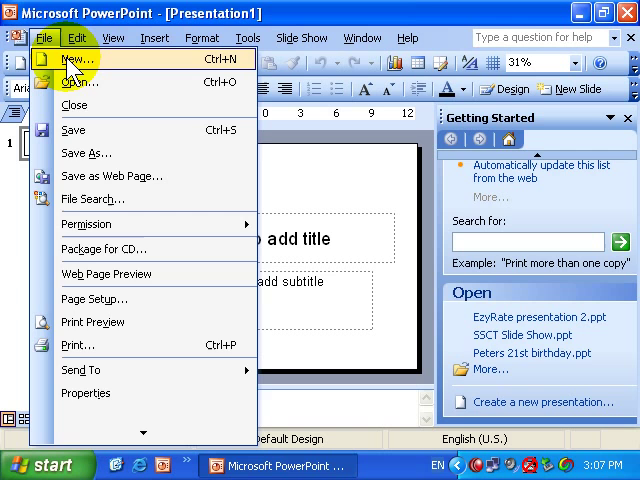
# Step: Choose File > New to show the New Presentation task pane
pyautogui.click(73, 58)
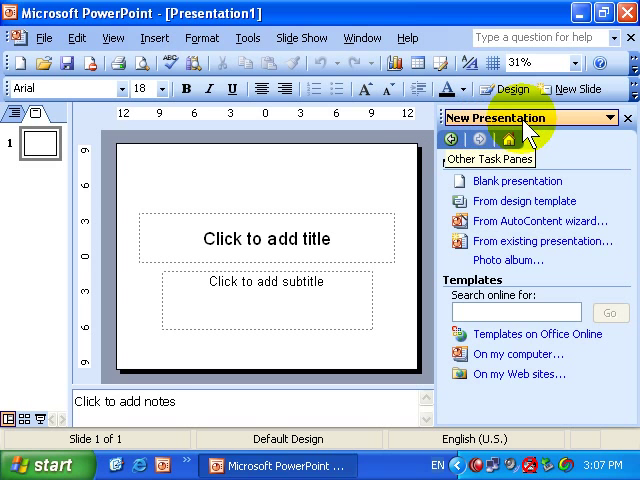
pyautogui.moveTo(517, 181)
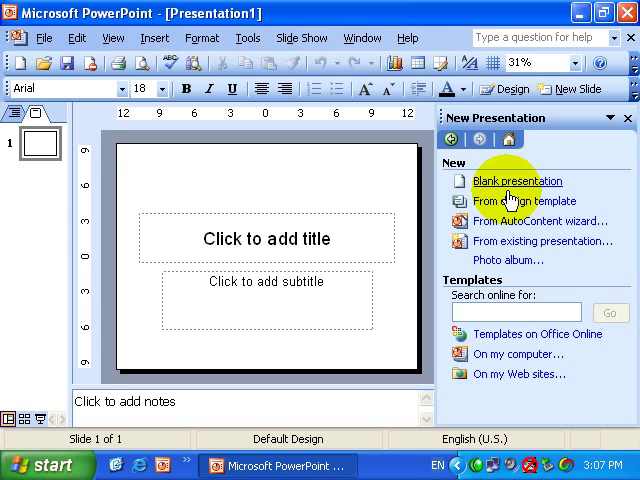
pyautogui.moveTo(508, 221)
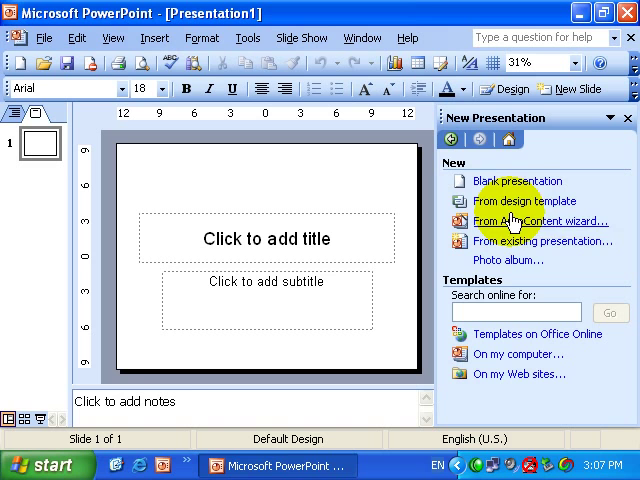
pyautogui.moveTo(517, 204)
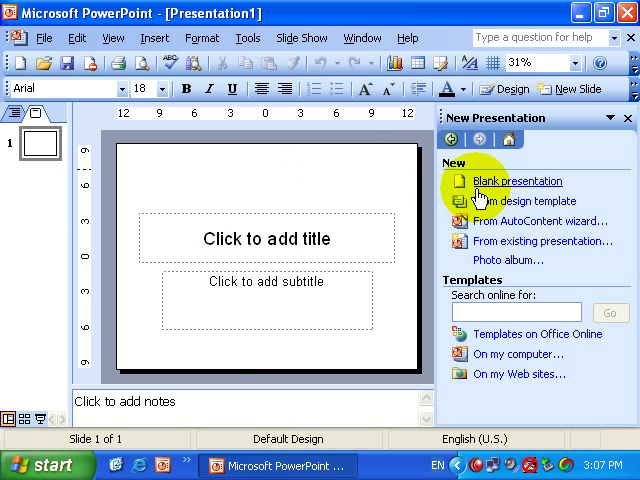
pyautogui.moveTo(524, 201)
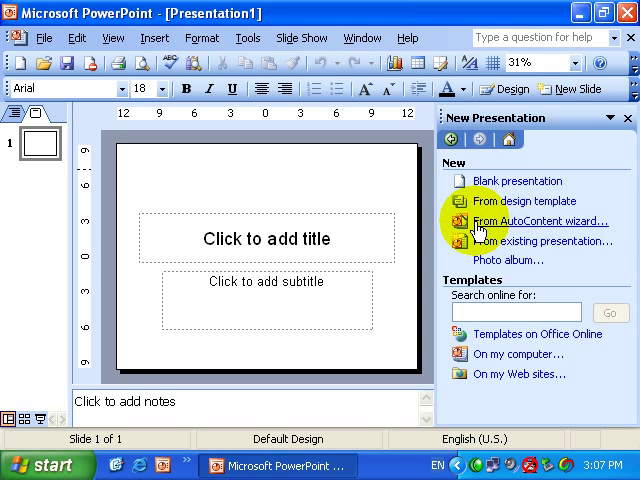
pyautogui.moveTo(535, 229)
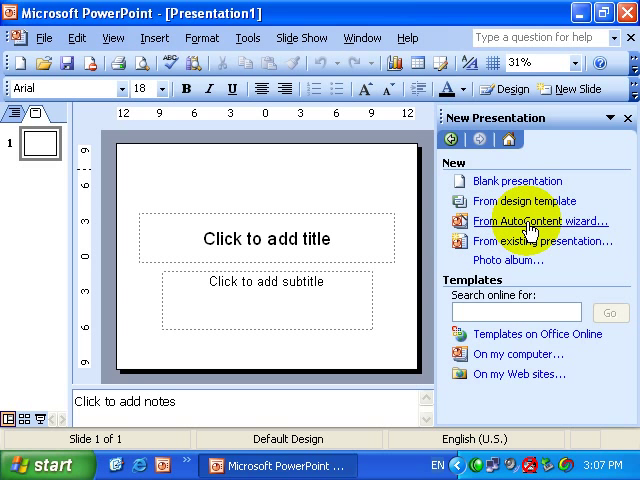
pyautogui.moveTo(508, 225)
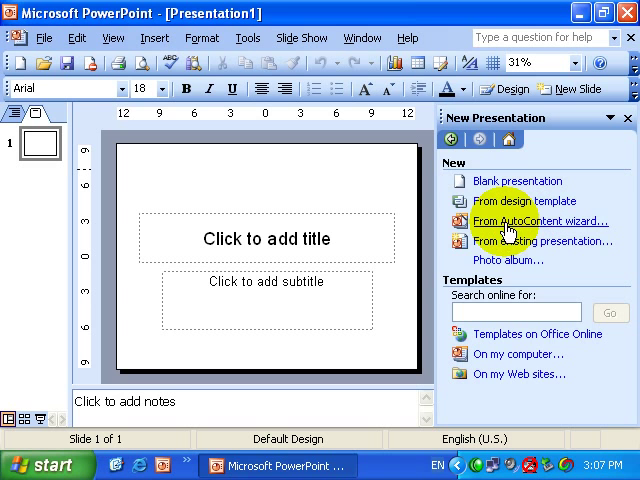
pyautogui.moveTo(535, 225)
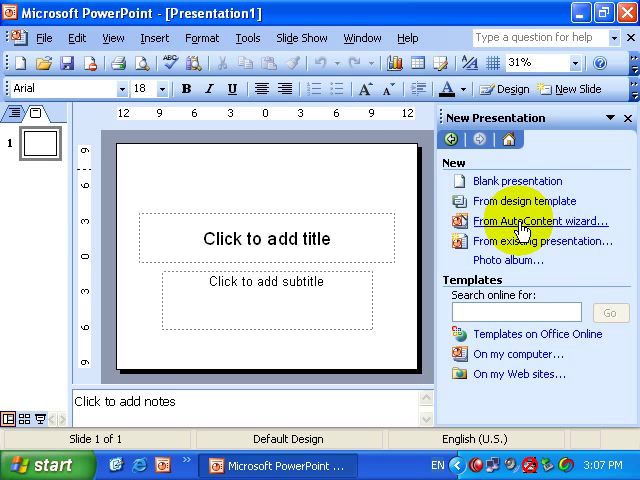
# Step: Launch 'From AutoContent wizard' and decline the Office Assistant's offer of help
pyautogui.click(533, 221)
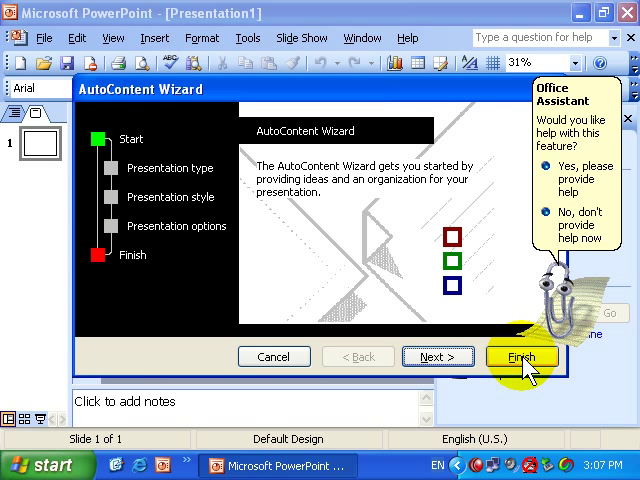
pyautogui.moveTo(555, 100)
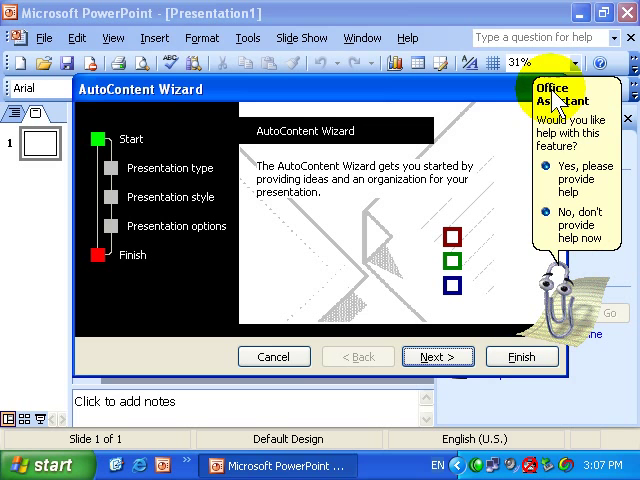
pyautogui.moveTo(570, 230)
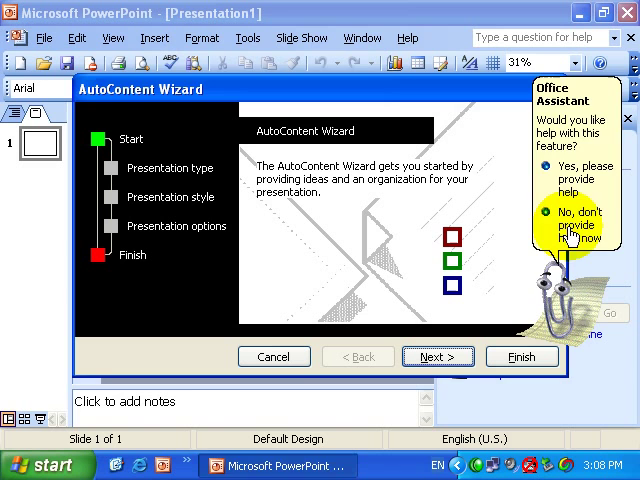
pyautogui.click(563, 229)
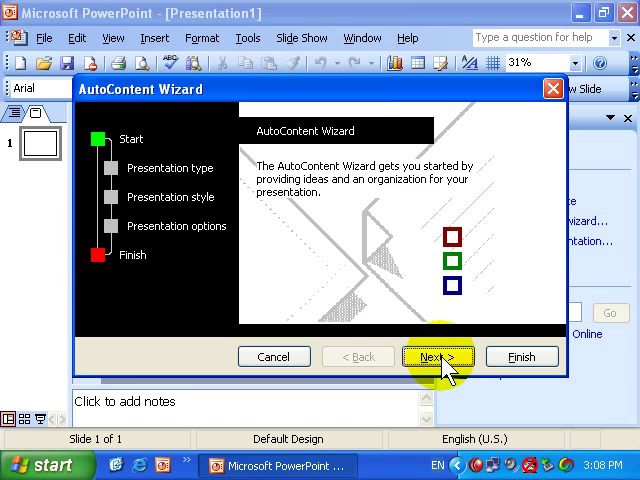
# Step: Advance to Presentation type, browse Projects and Sales/Marketing, then return to Corporate
pyautogui.click(438, 356)
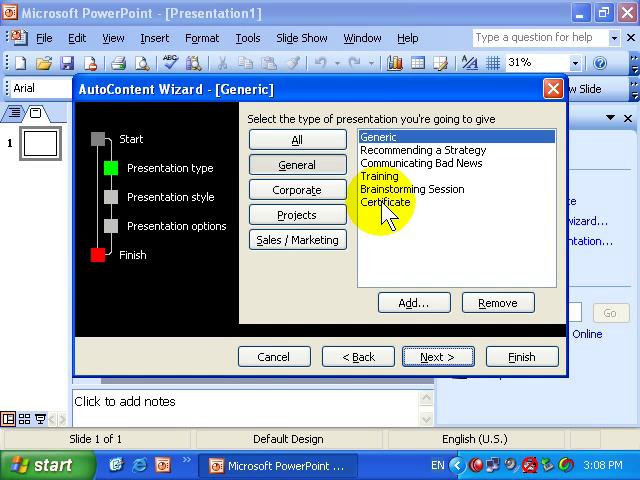
pyautogui.click(296, 189)
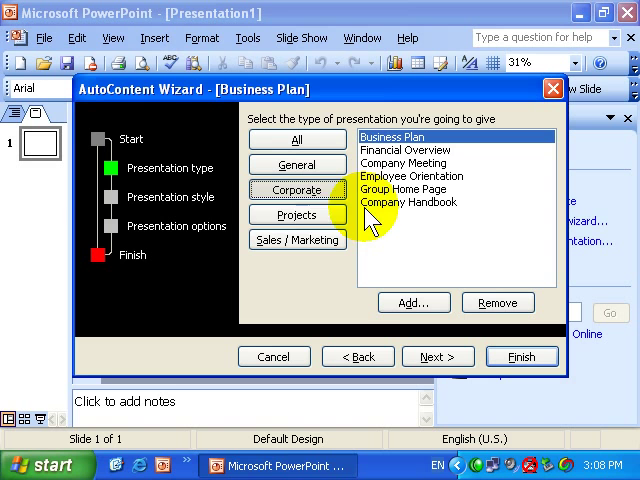
pyautogui.click(297, 214)
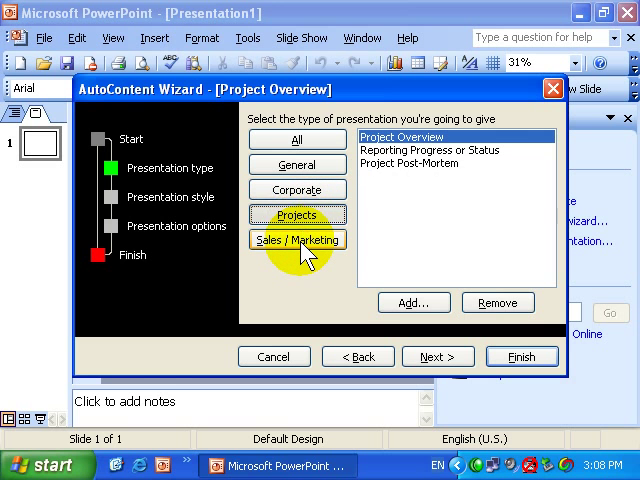
pyautogui.click(296, 240)
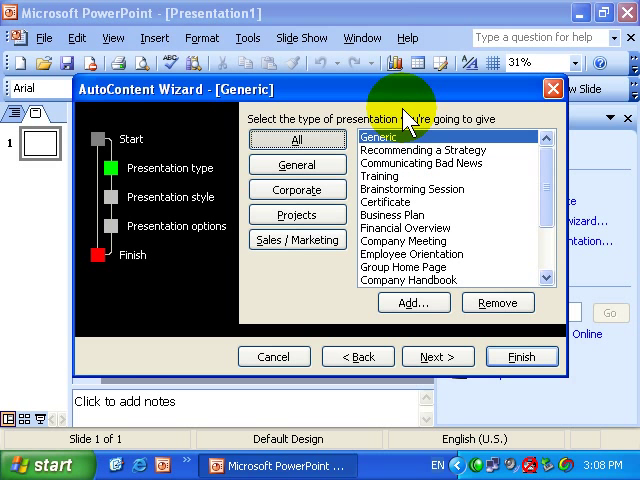
pyautogui.moveTo(425, 222)
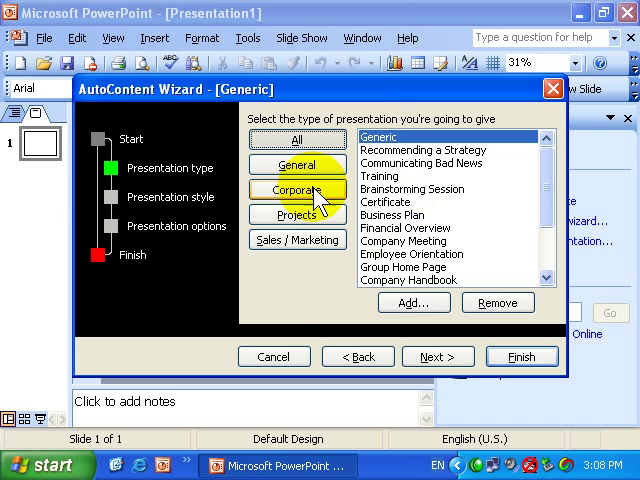
pyautogui.click(294, 188)
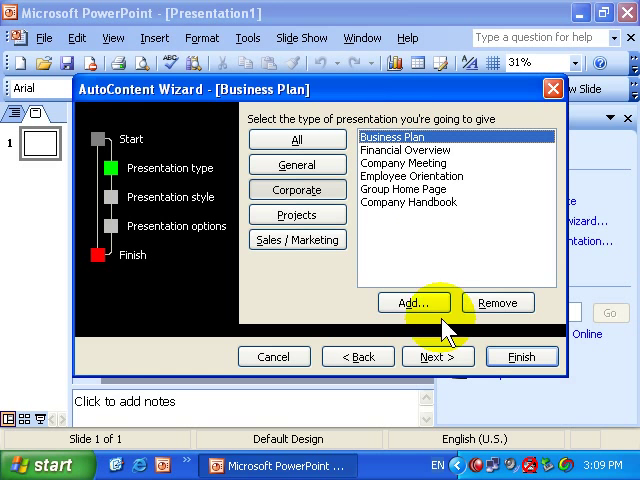
# Step: Accept Business Plan and continue with On-screen presentation selected
pyautogui.click(438, 356)
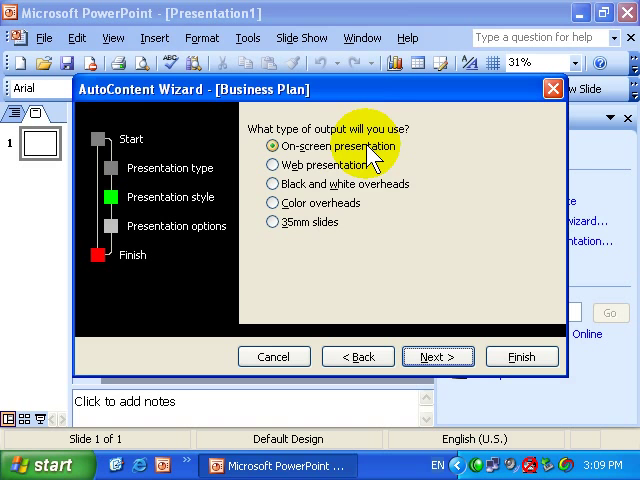
pyautogui.moveTo(342, 210)
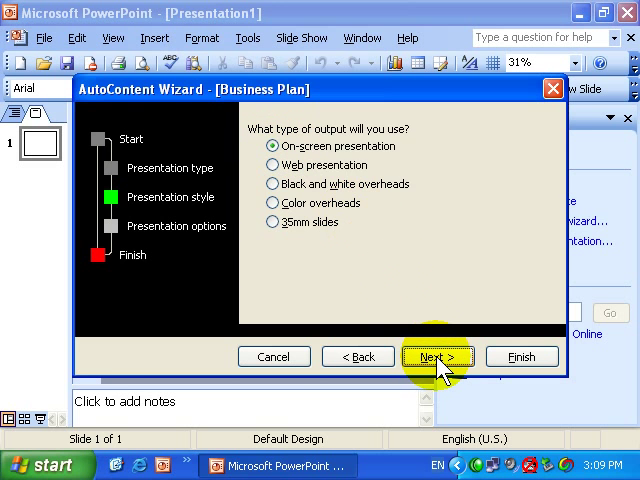
# Step: Title the deck 'EzyRate Water Cooler Presentation', add a presenter footer for Slisar, keep slide numbers
pyautogui.click(438, 356)
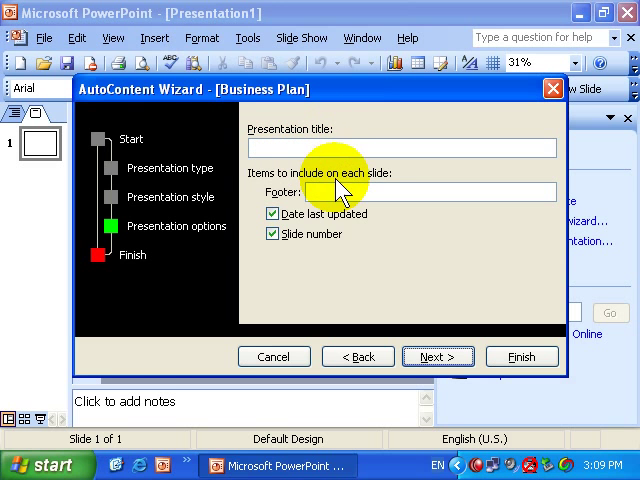
pyautogui.moveTo(290, 230)
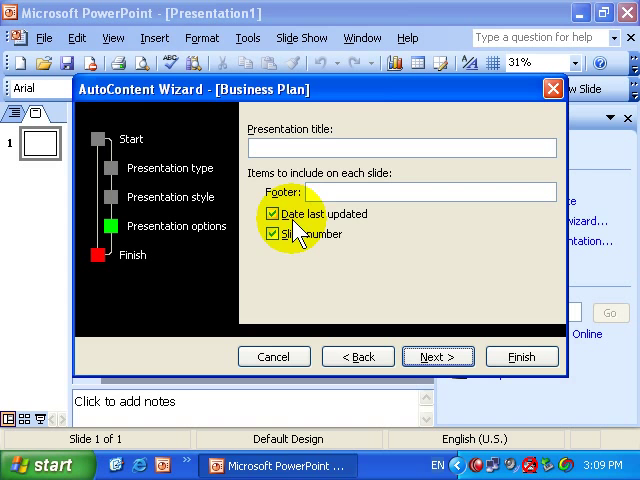
pyautogui.click(280, 234)
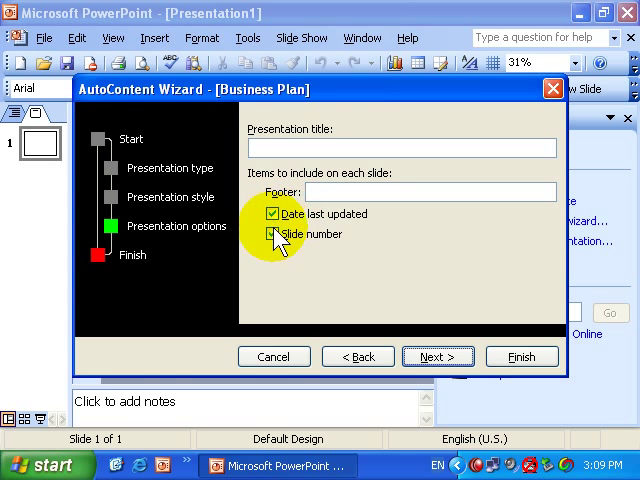
pyautogui.click(279, 234)
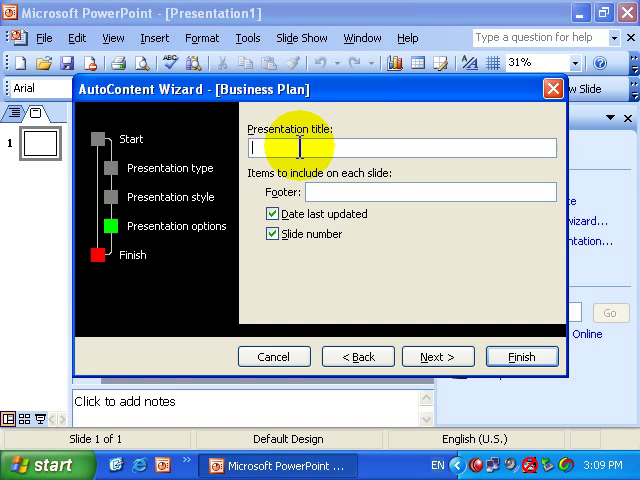
pyautogui.write('E')
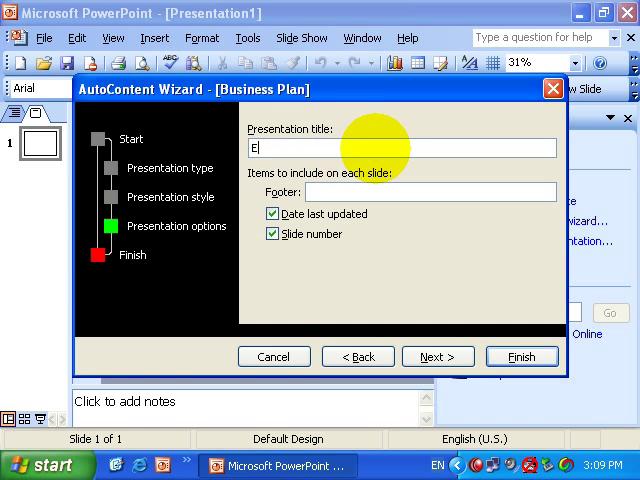
pyautogui.write('zyRate W')
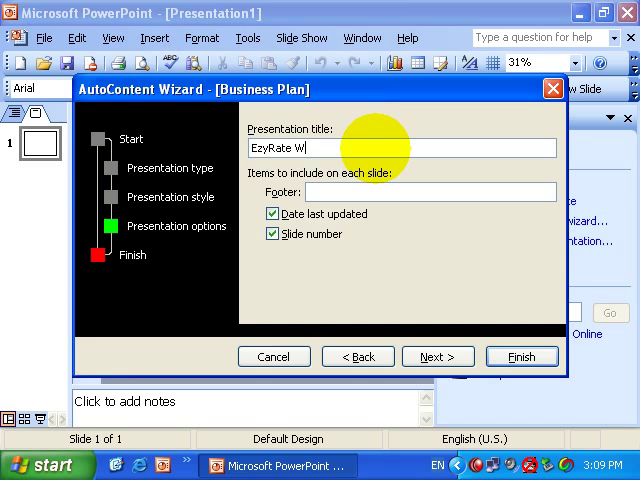
pyautogui.write('ater Cooler')
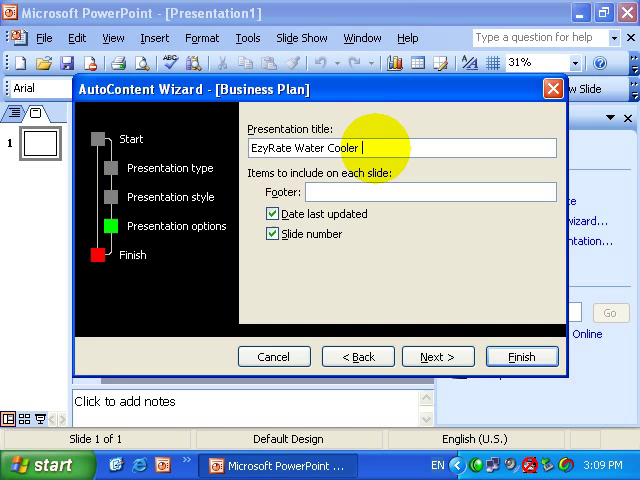
pyautogui.write('Presentation')
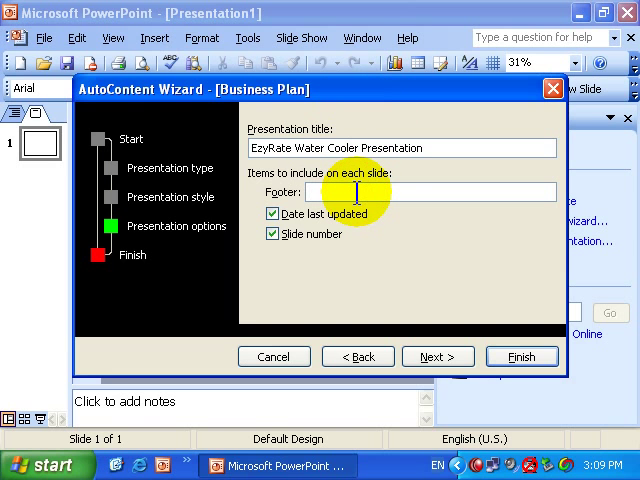
pyautogui.write('presented by Steve')
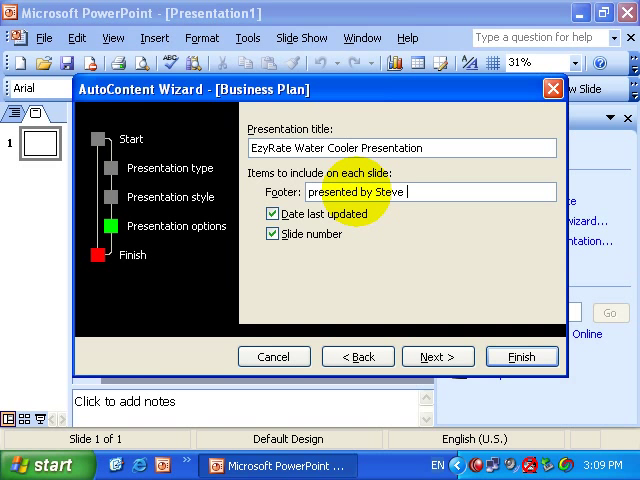
pyautogui.write('Slisar')
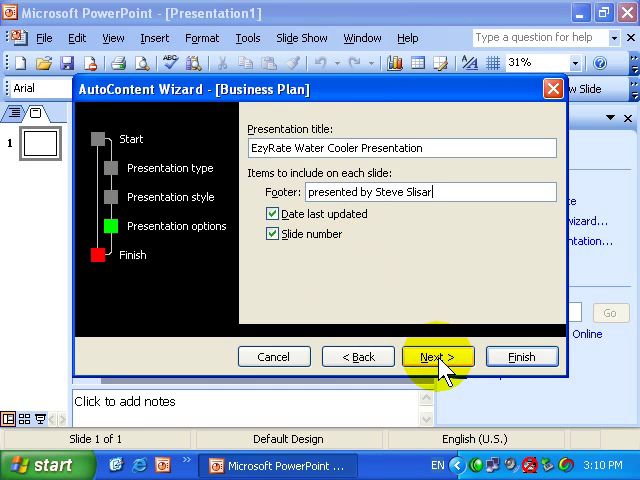
# Step: Finish the wizard and advance the slide show to slide 2, Mission Statement
pyautogui.click(437, 356)
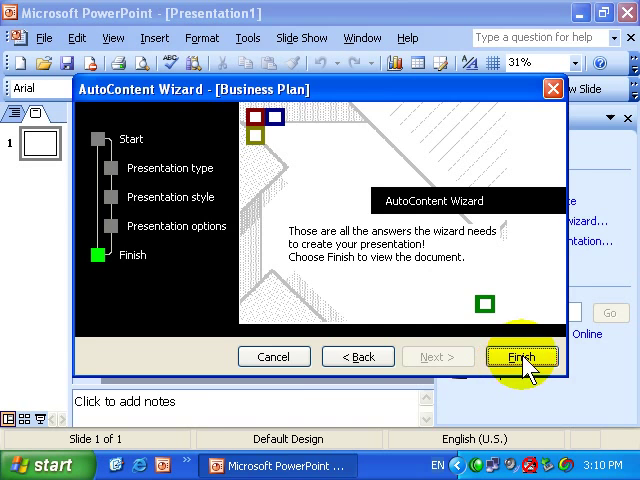
pyautogui.click(522, 356)
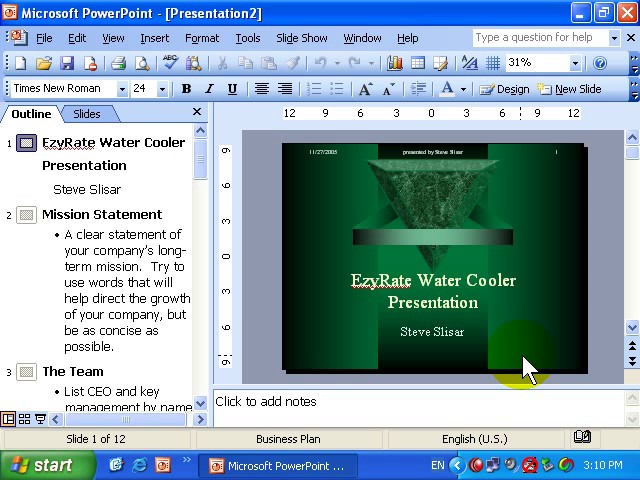
pyautogui.moveTo(378, 222)
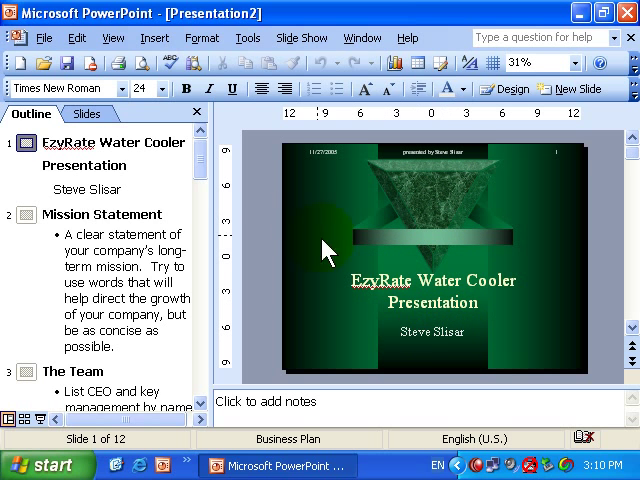
pyautogui.moveTo(475, 202)
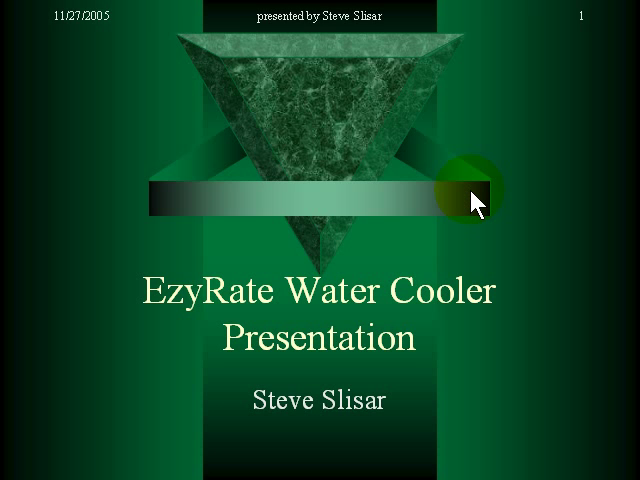
pyautogui.click(472, 197)
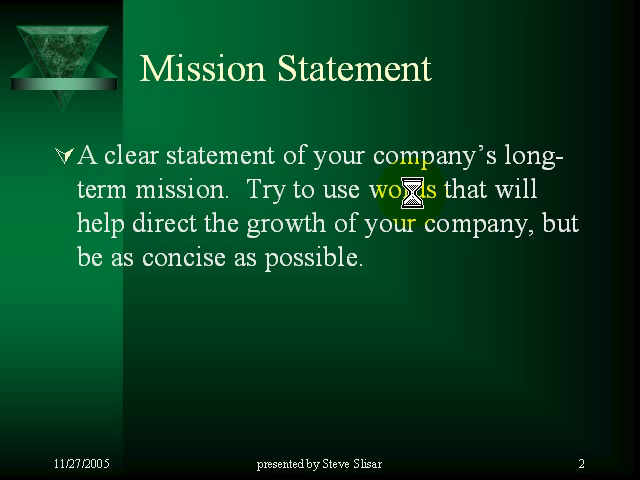